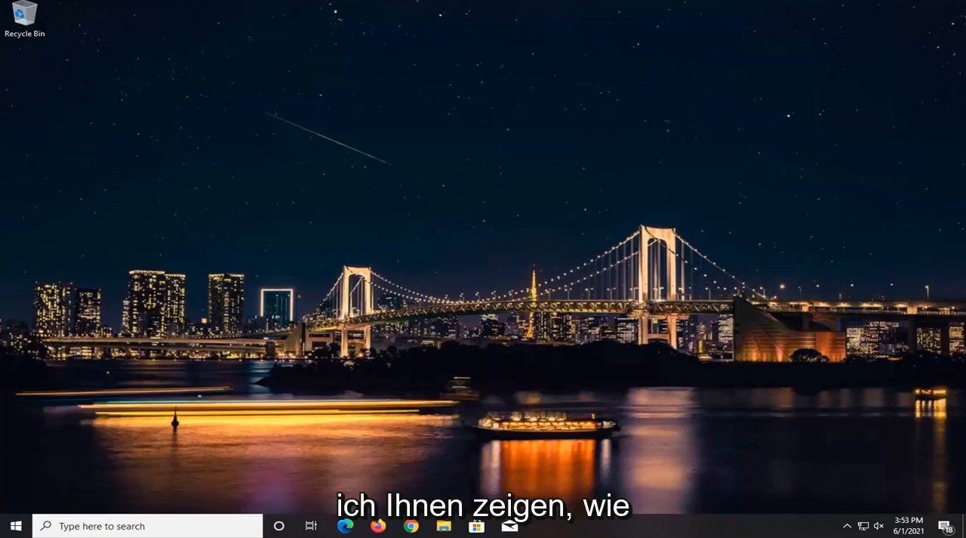
pyautogui.moveTo(773, 411)
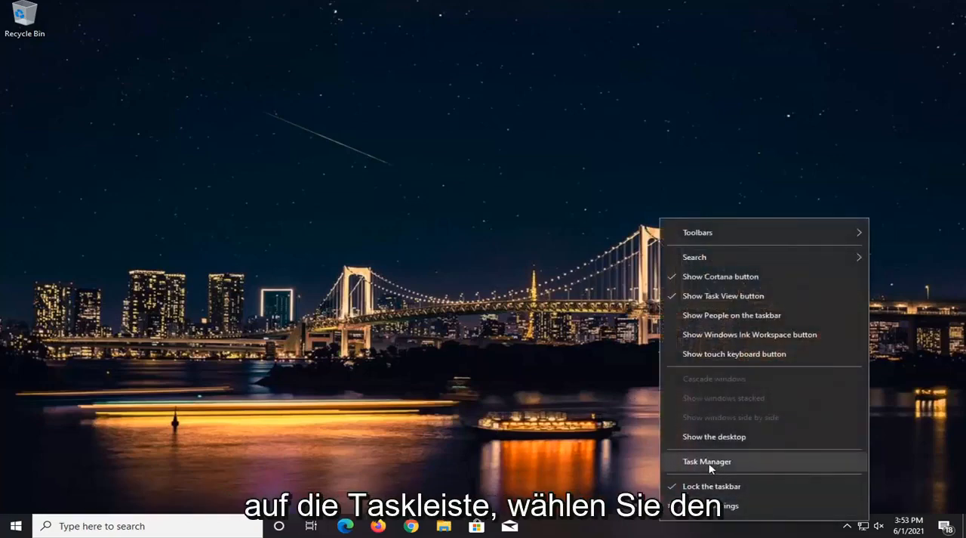
pyautogui.click(707, 462)
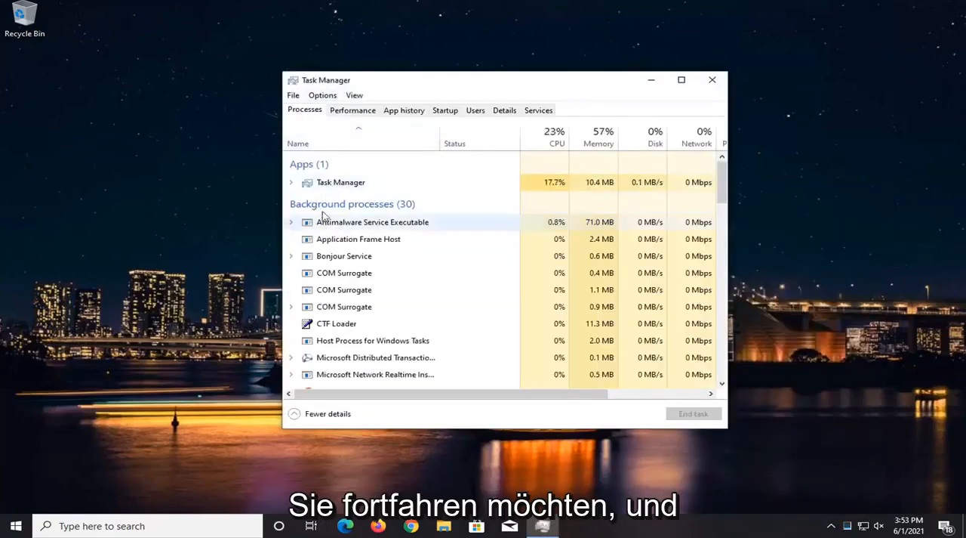
pyautogui.rightClick(341, 183)
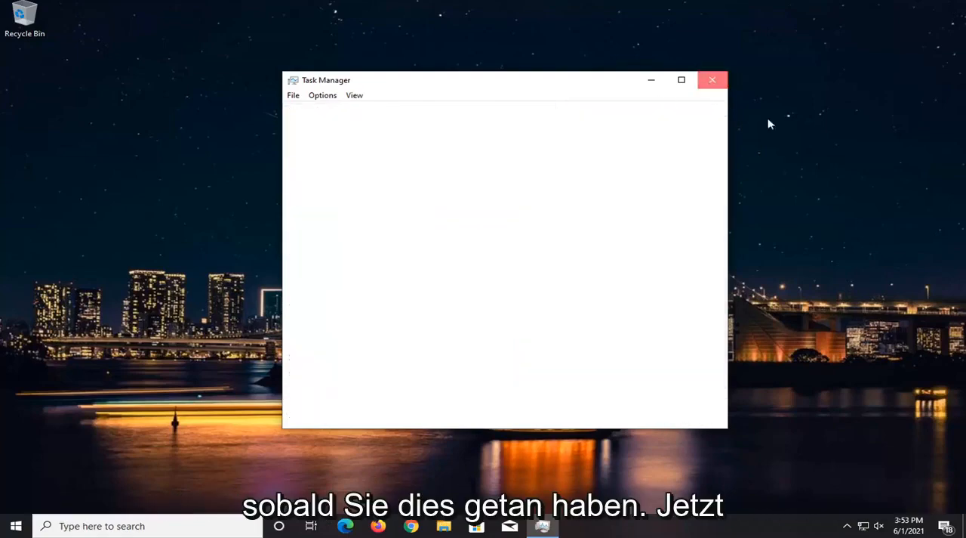
pyautogui.click(711, 78)
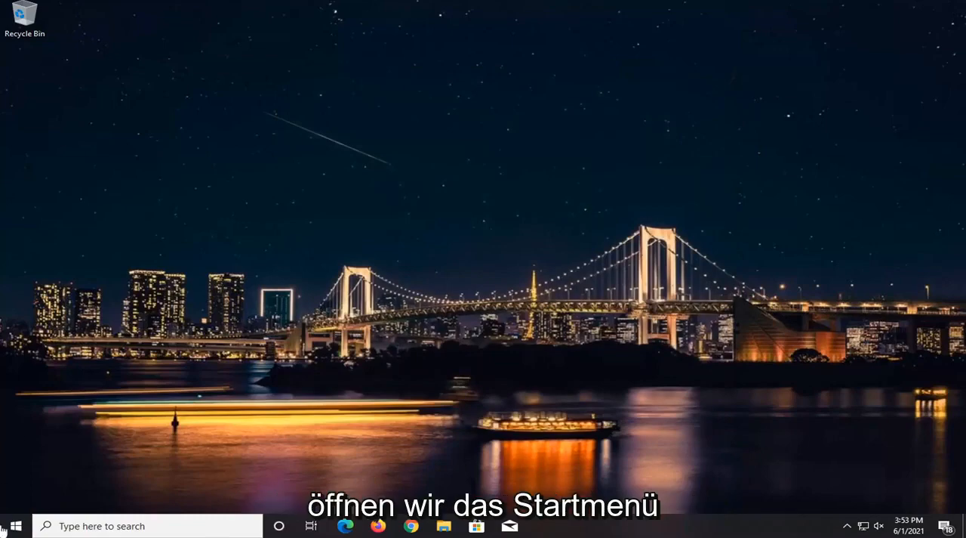
# Step: Search %localappdata% to show the AppData Local folder in File Explorer
pyautogui.click(16, 526)
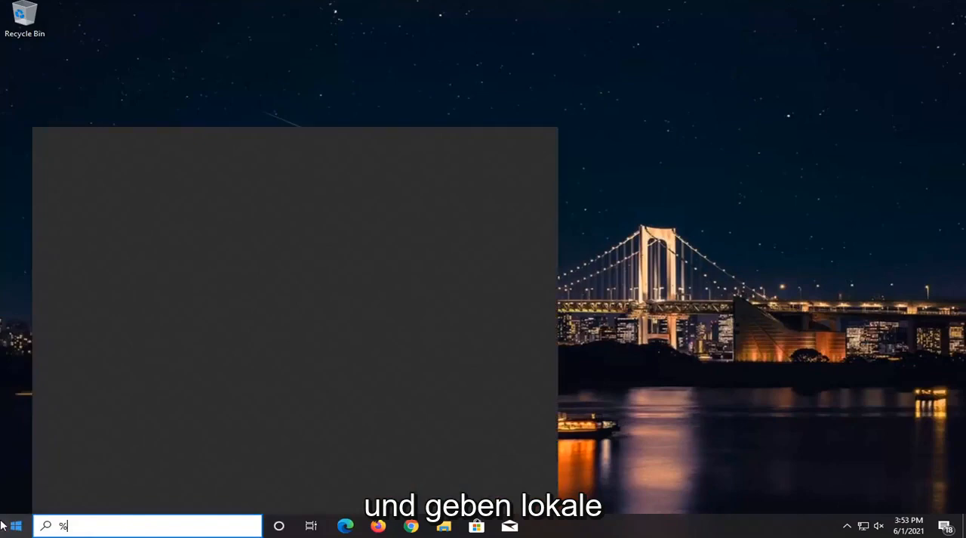
pyautogui.write('local')
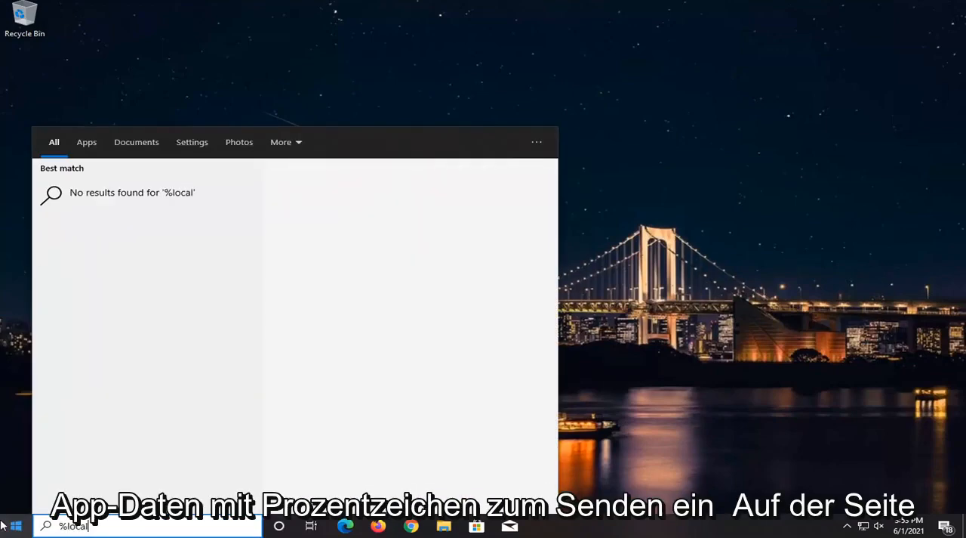
pyautogui.write('appdat')
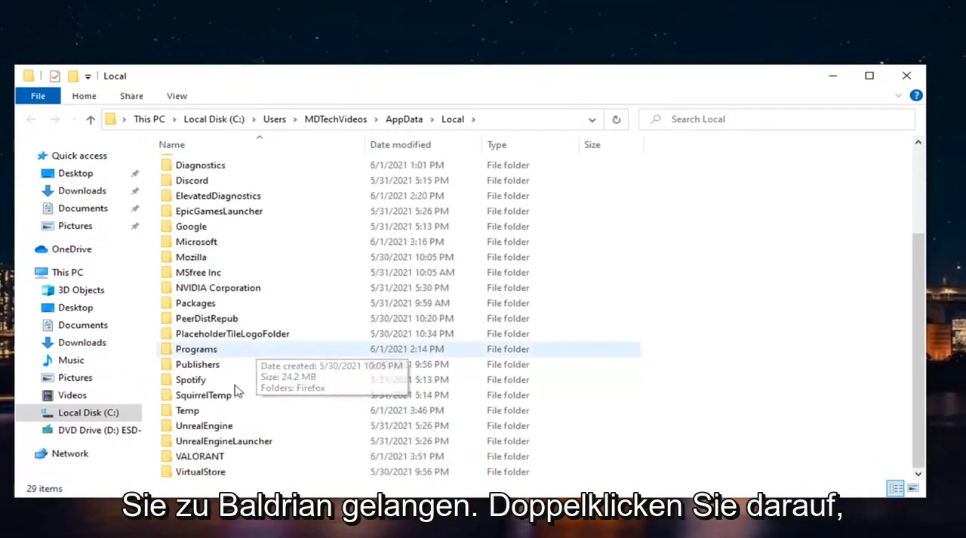
# Step: Delete Config, Crashes, Logs and webcache from VALORANT's Saved folder and close the window
pyautogui.doubleClick(199, 456)
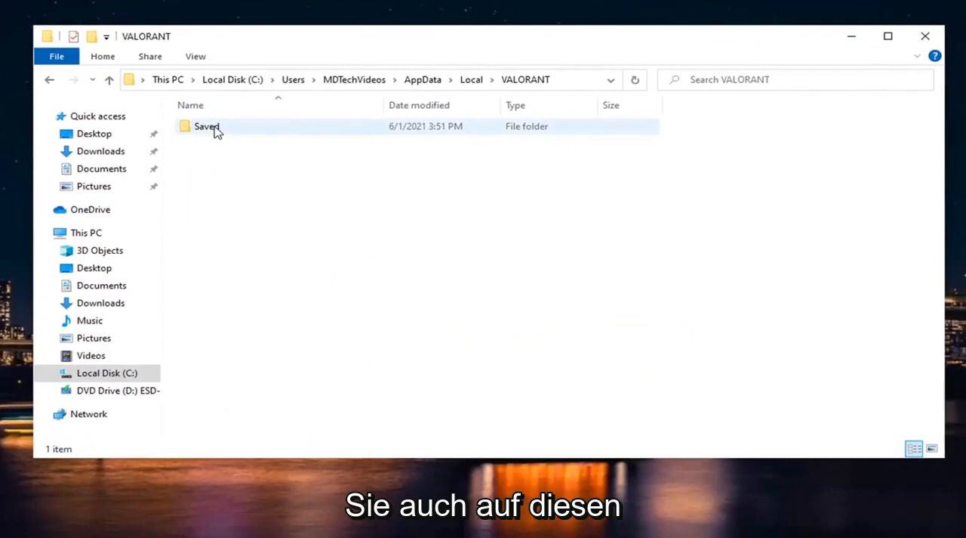
pyautogui.doubleClick(207, 127)
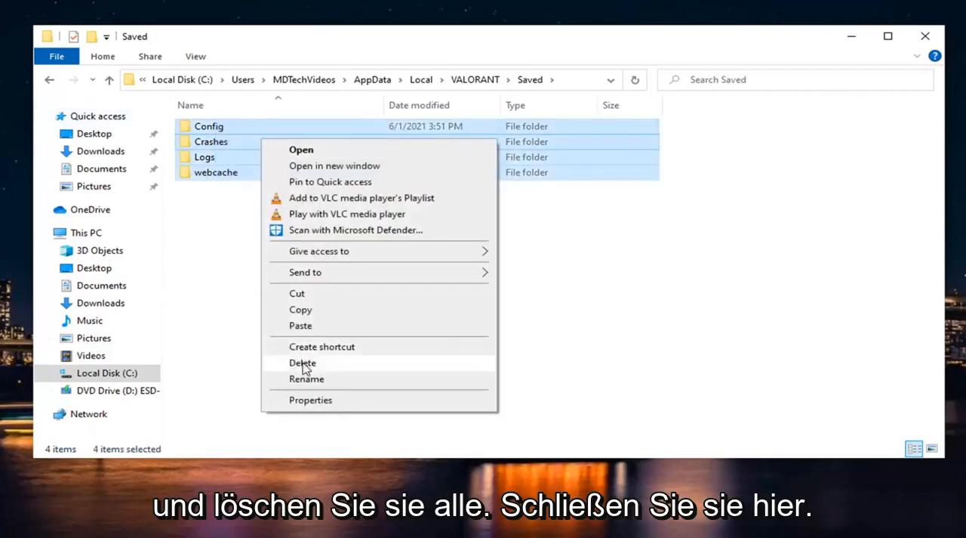
pyautogui.click(302, 362)
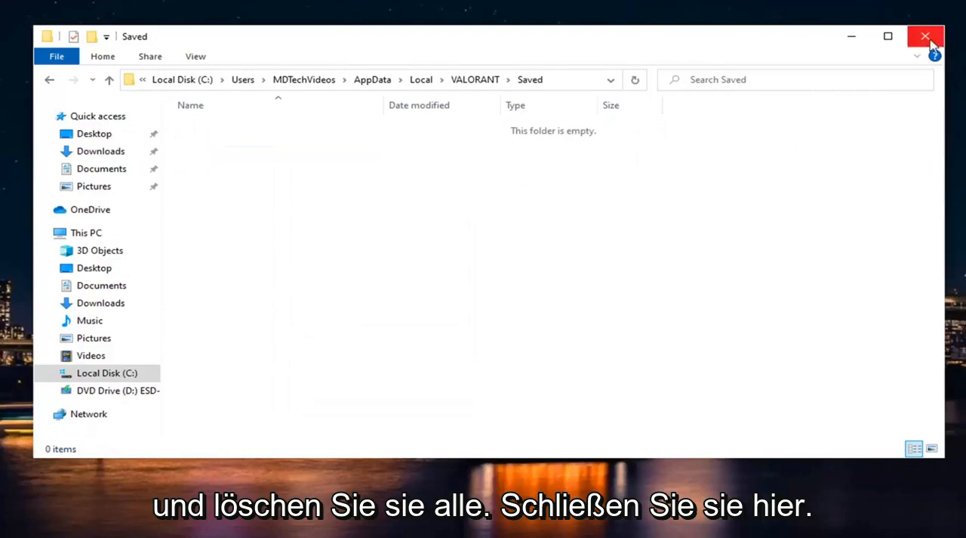
pyautogui.click(926, 35)
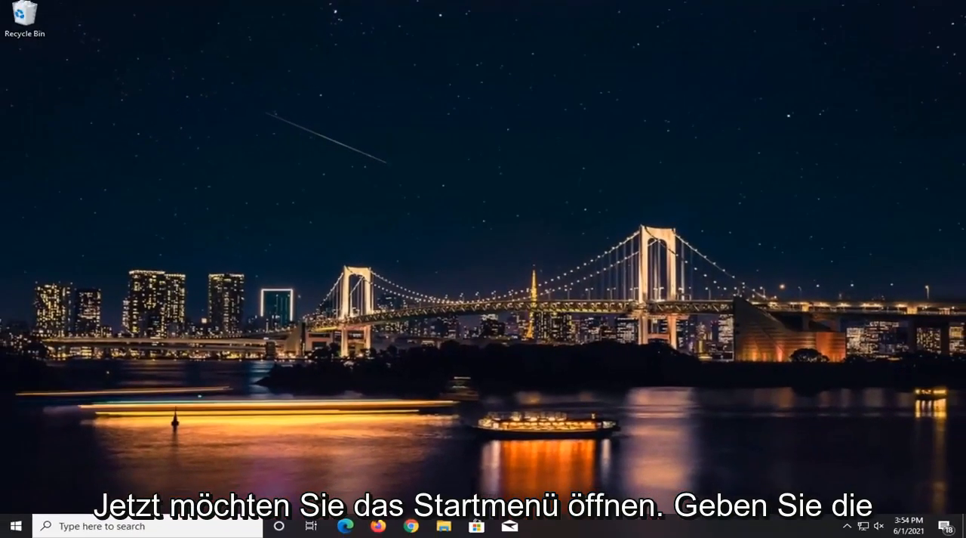
# Step: Launch the Services console from the Start search
pyautogui.write('se')
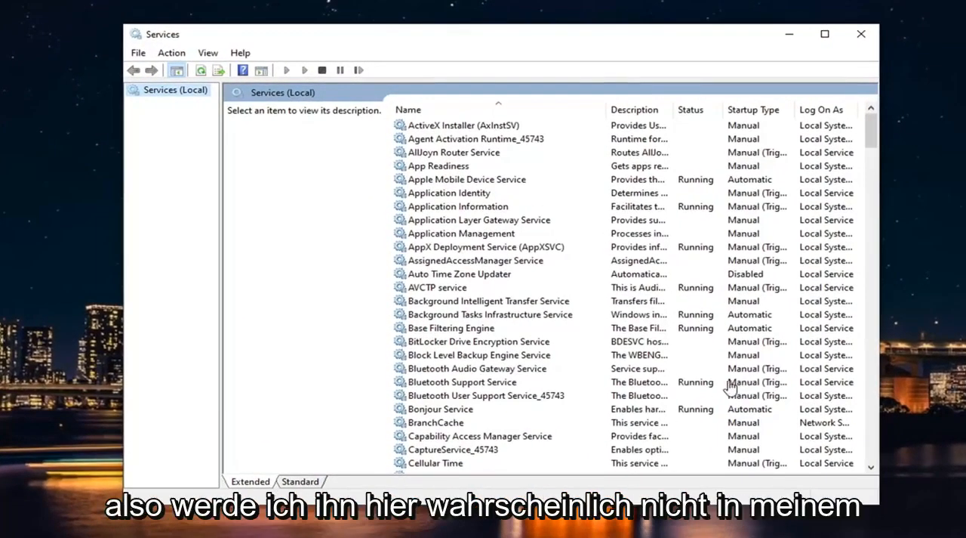
# Step: Select the Virtual Disk service in the list to show its details
pyautogui.scroll(-3)
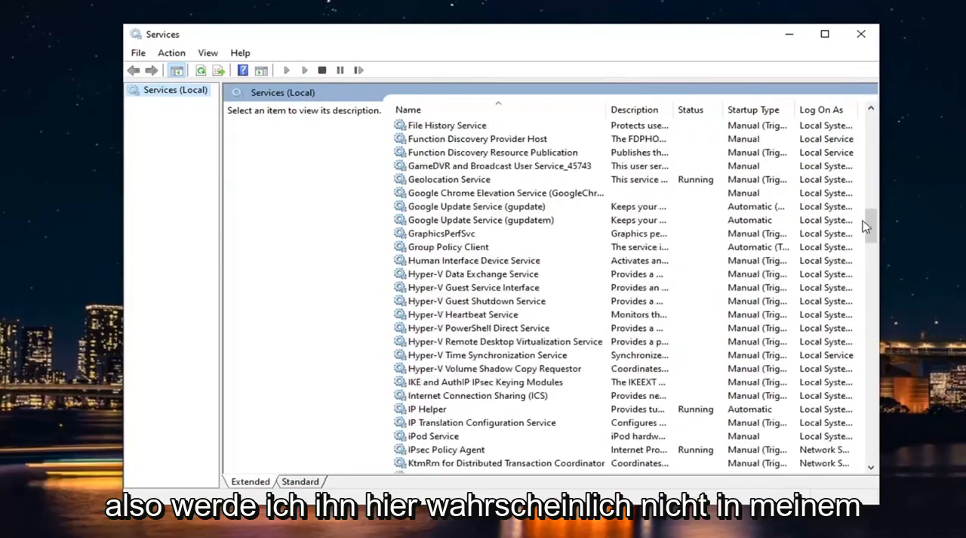
pyautogui.scroll(-3)
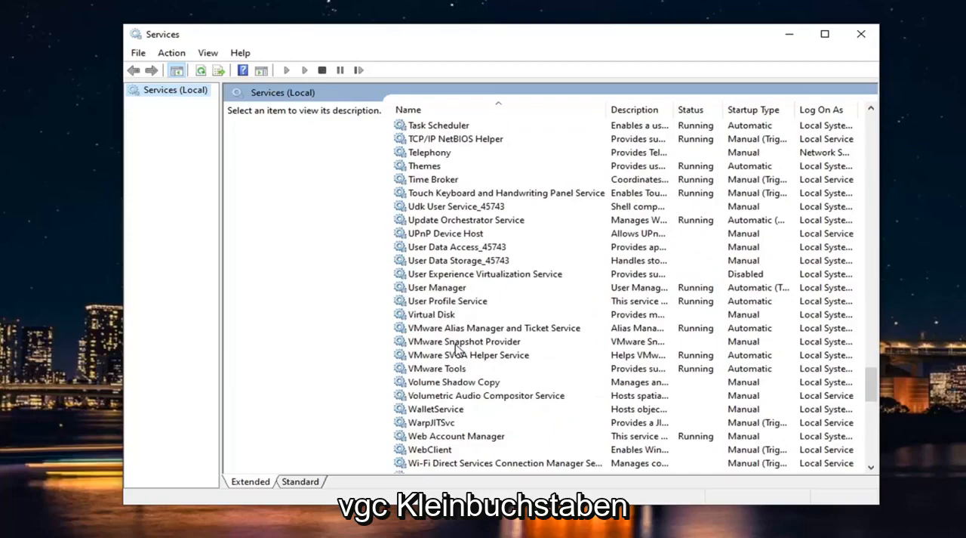
pyautogui.scroll(-3)
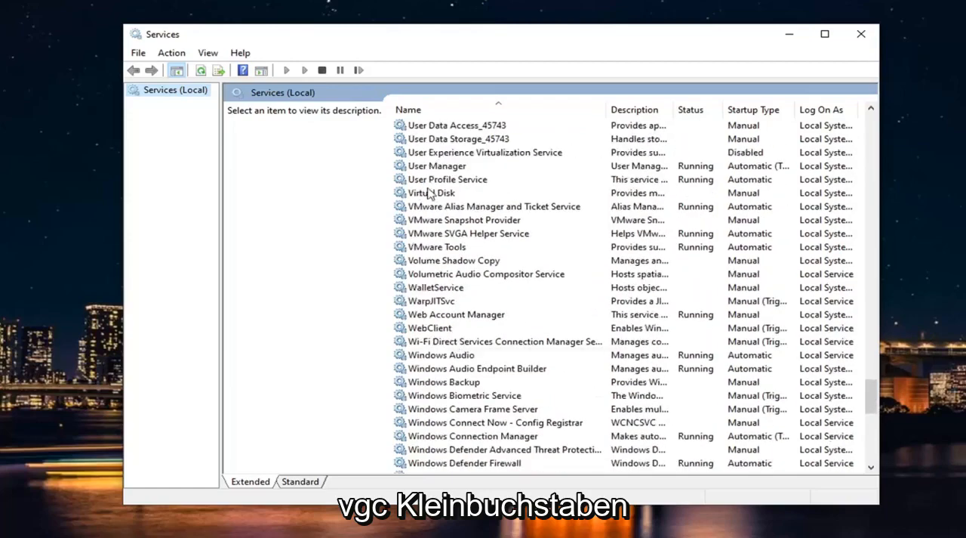
pyautogui.click(431, 193)
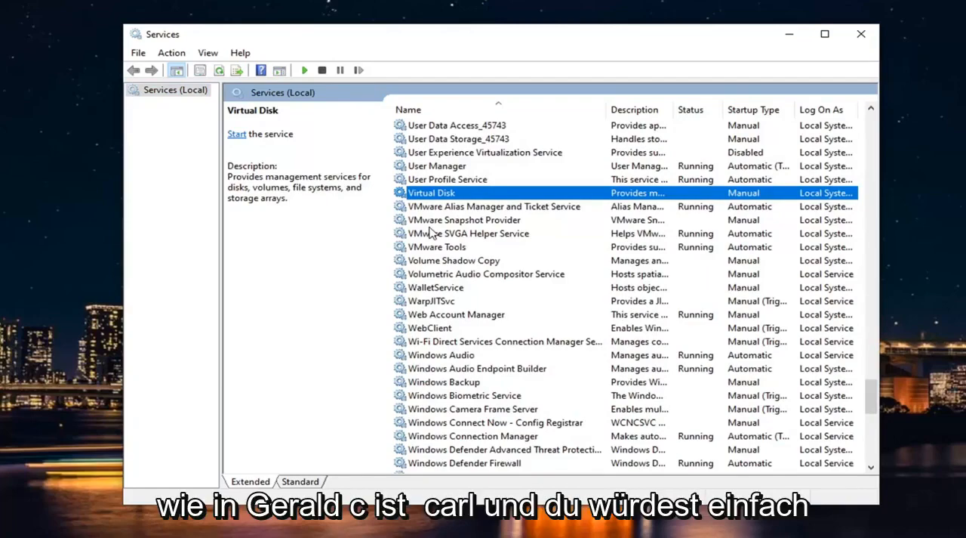
# Step: Set Virtual Disk's startup type to Automatic and start the service
pyautogui.doubleClick(432, 194)
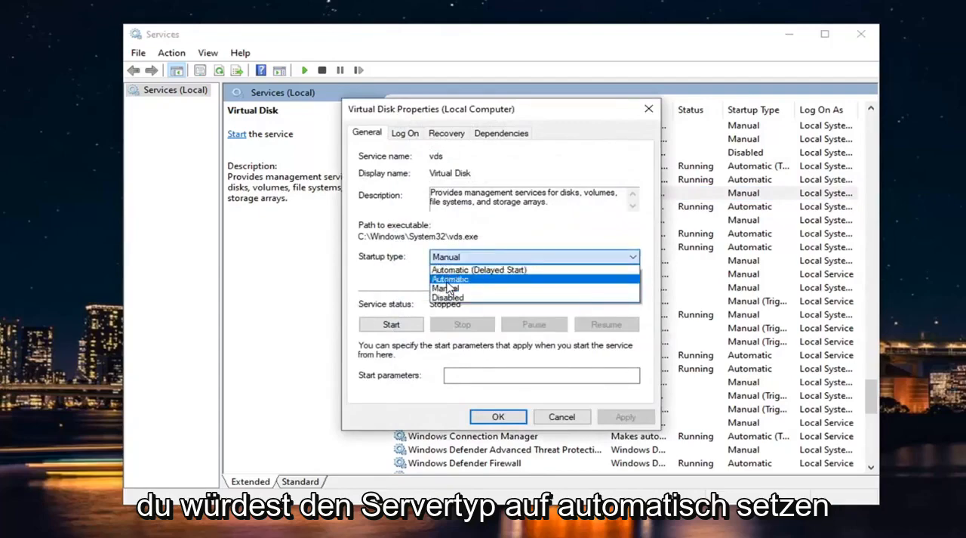
pyautogui.click(391, 323)
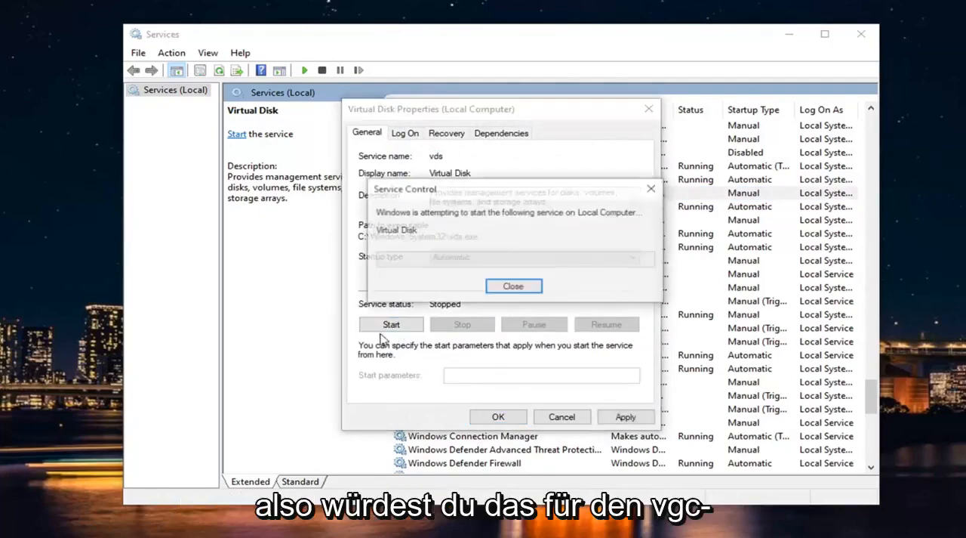
pyautogui.click(514, 286)
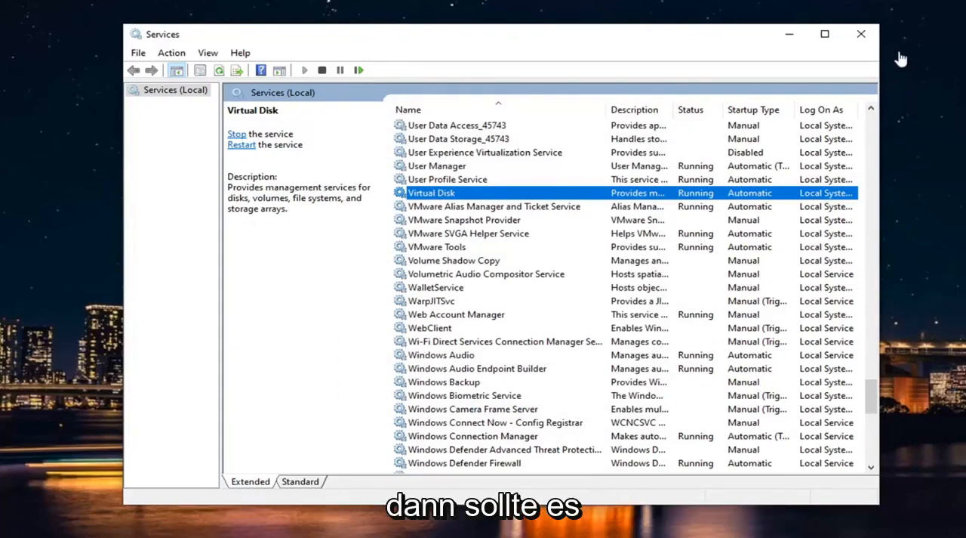
# Step: Close the Services console, returning to the desktop
pyautogui.click(861, 34)
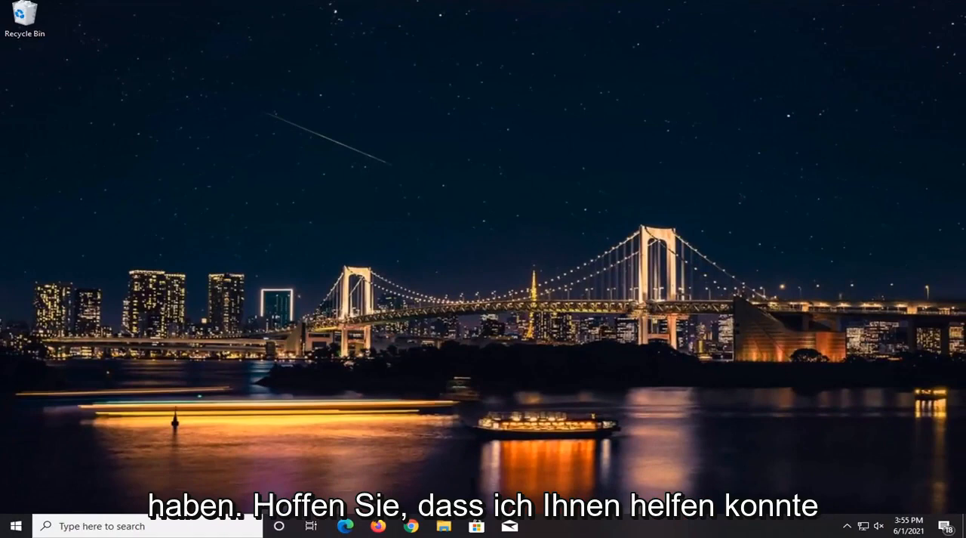